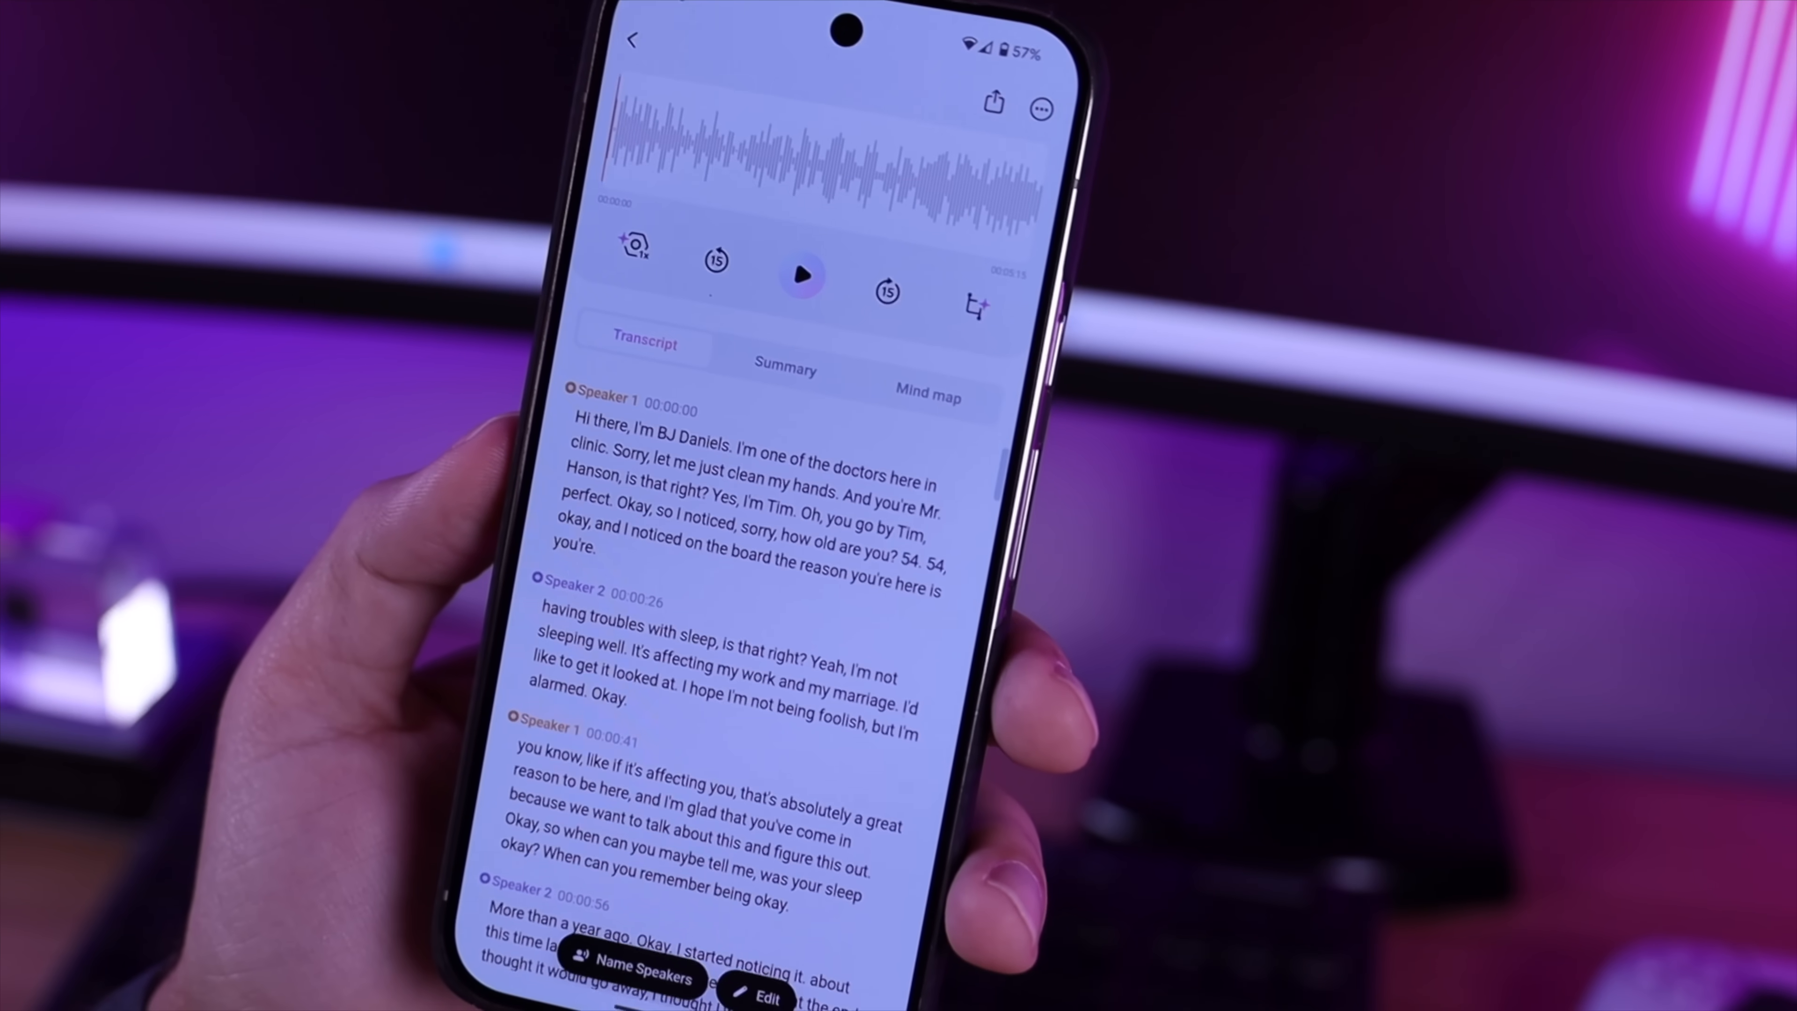
Step: Begin naming Speaker 1, entering 'Mik' against the recently used name suggestions
left_click(636, 975)
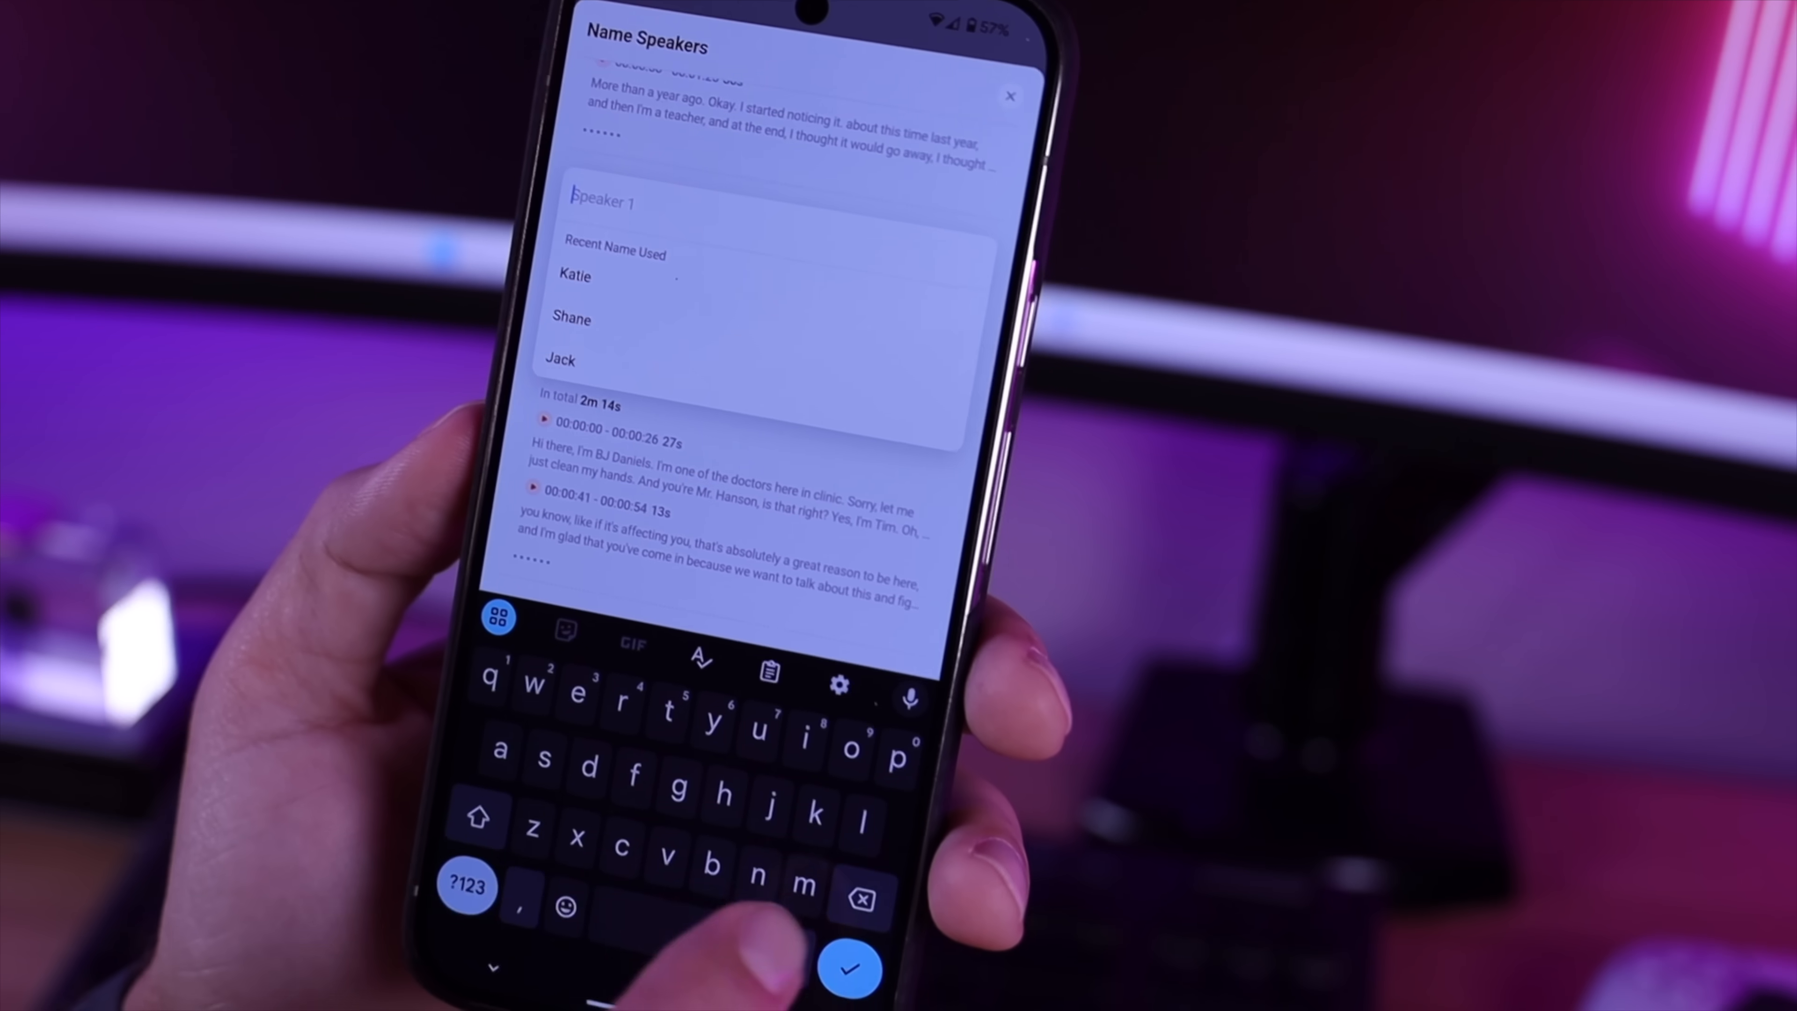
type("Mik")
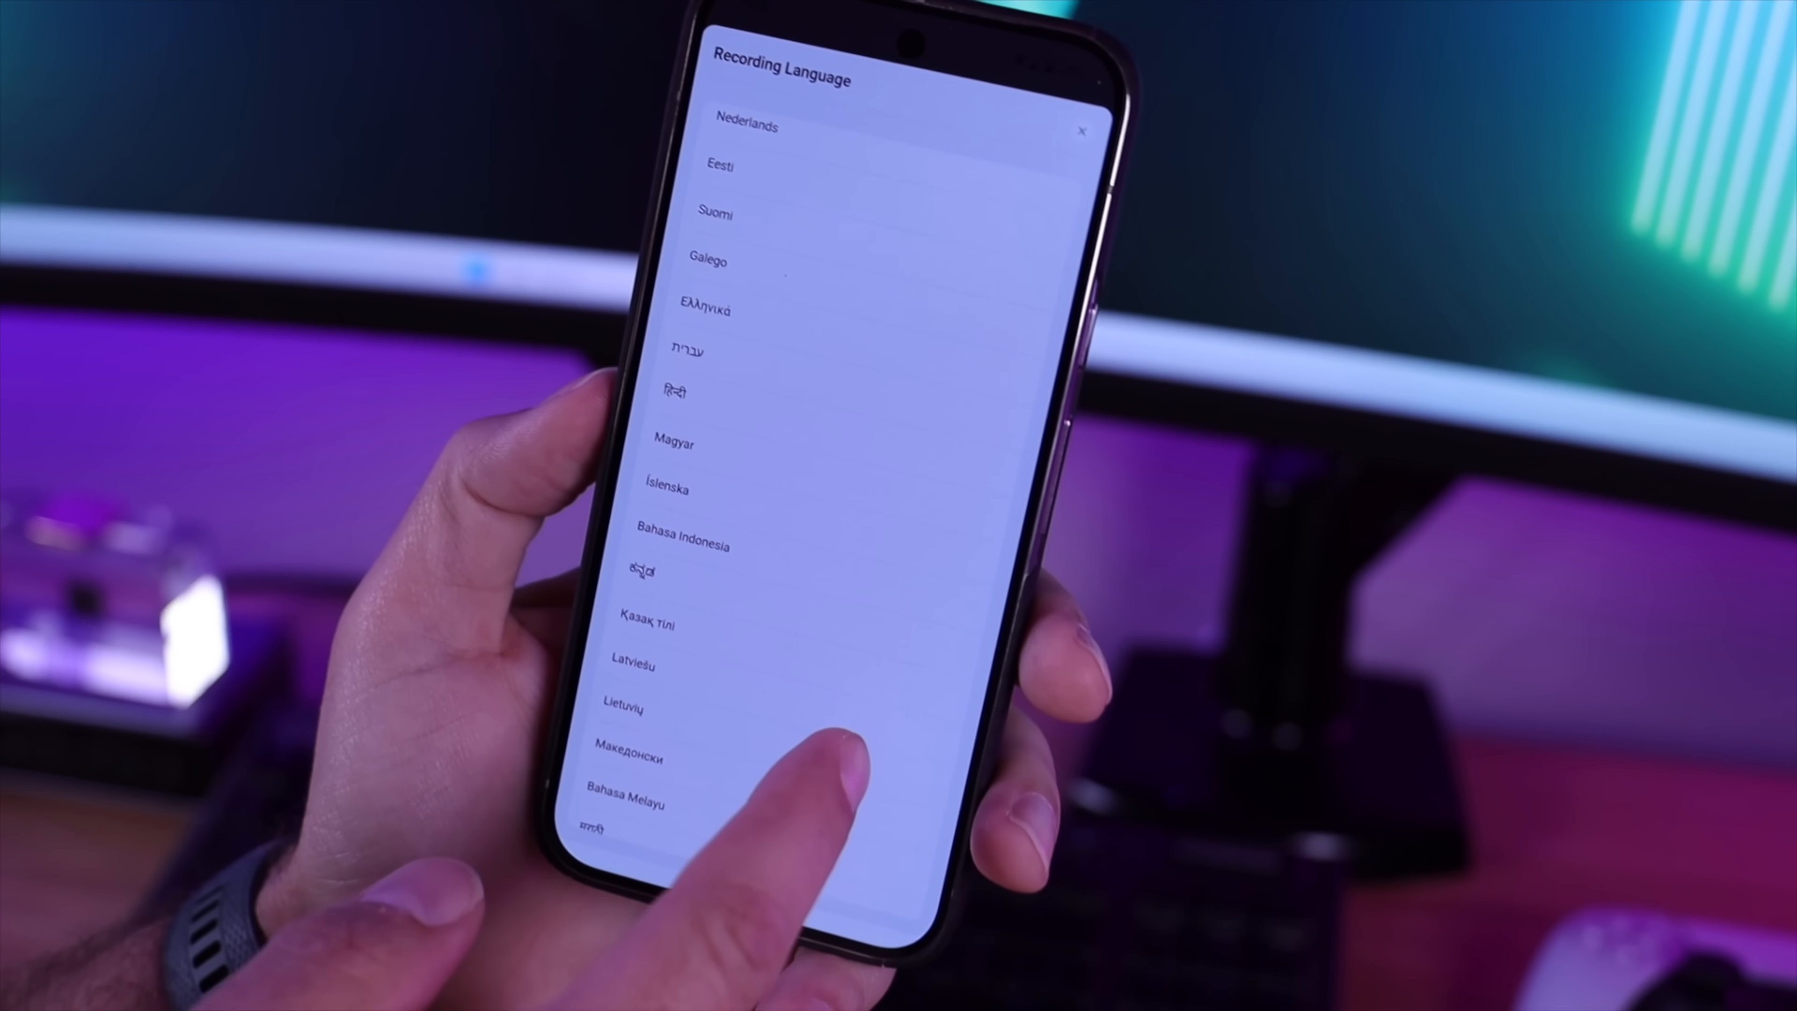
Step: Scroll down through the Recording Language list without picking one
scroll("down", 3)
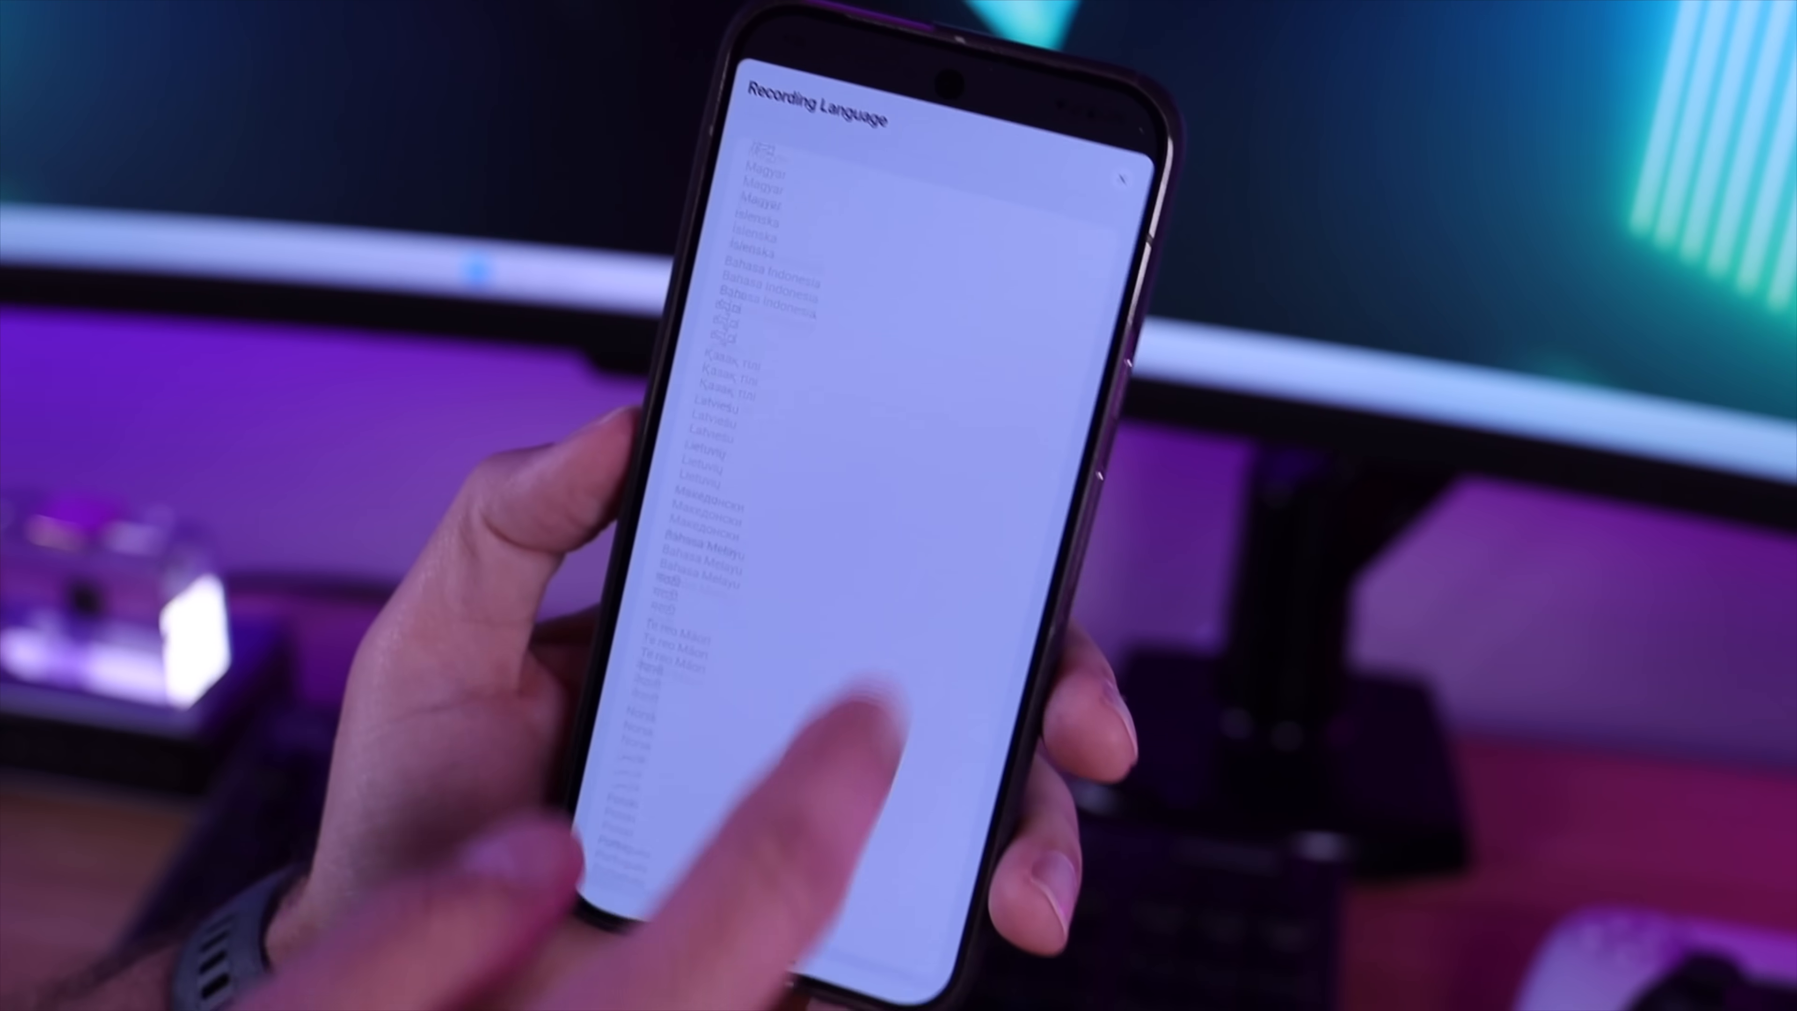